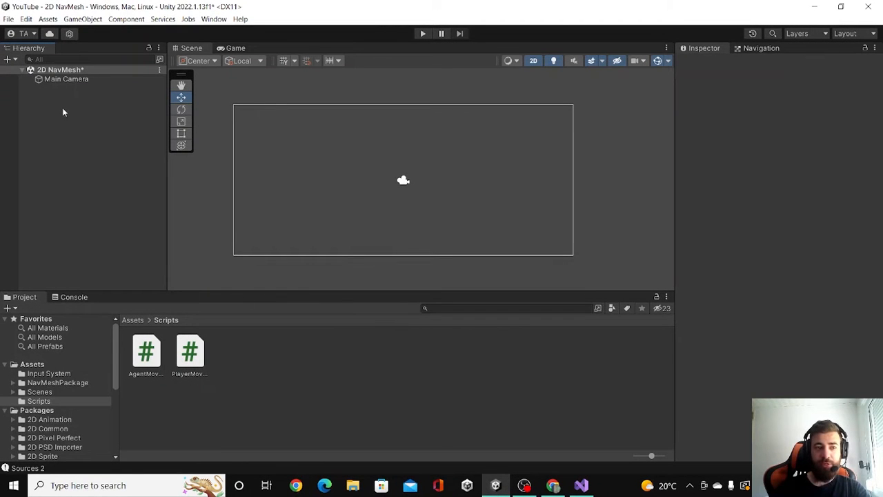
pyautogui.moveTo(156, 205)
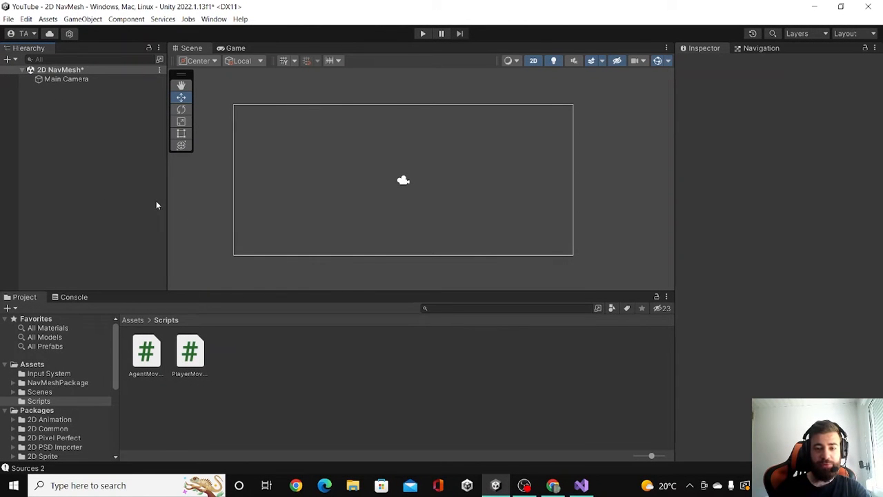
pyautogui.moveTo(519, 399)
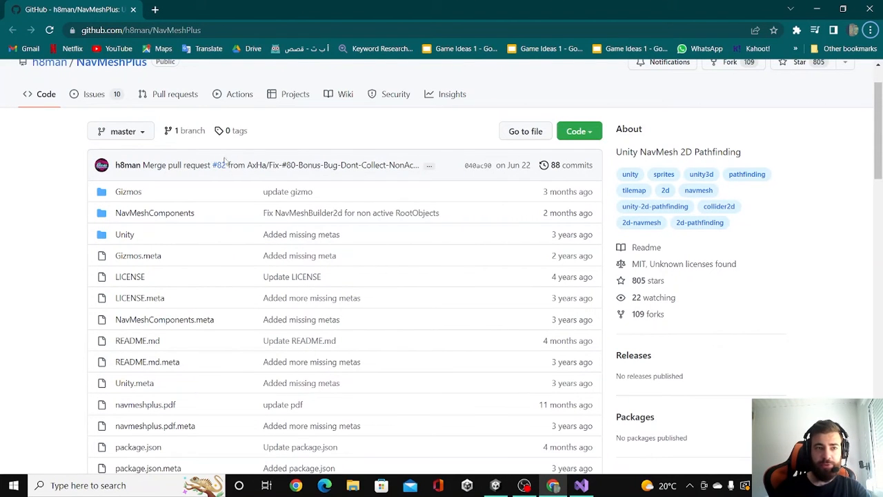
pyautogui.moveTo(579, 131)
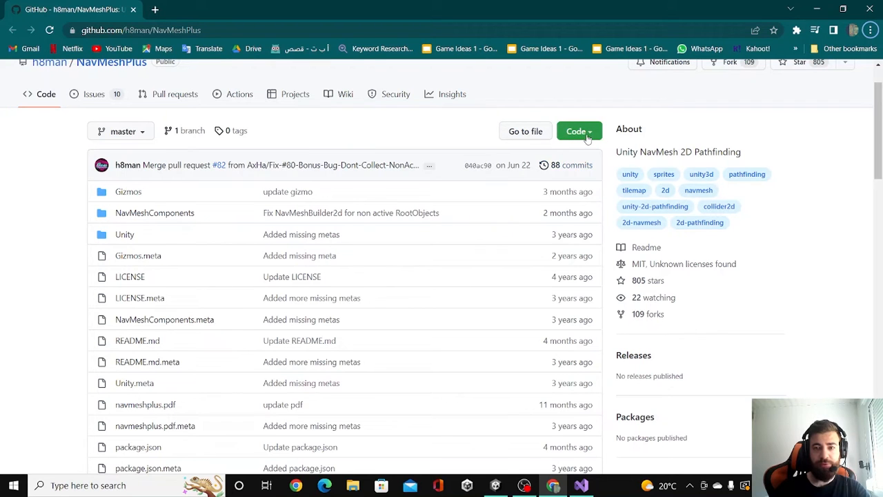
# Scroll the NavMeshPlus README down to the 2D NavMesh setup instructions.
pyautogui.scroll(-3)
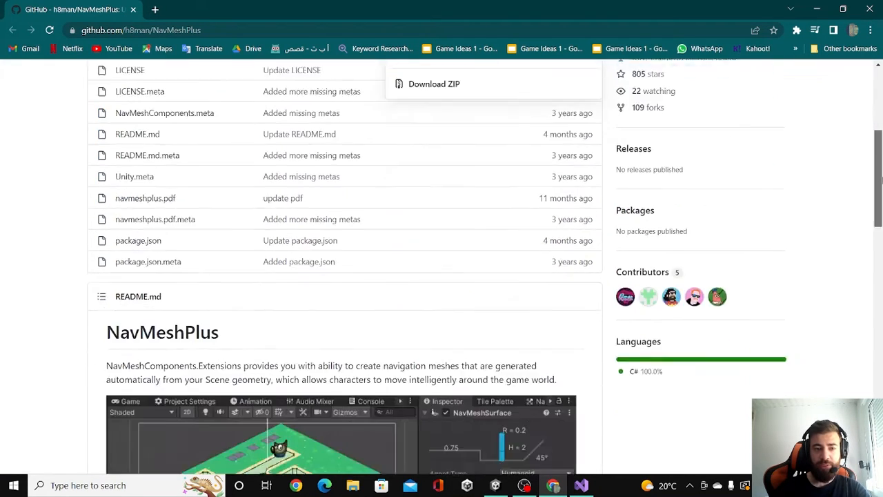
pyautogui.scroll(-3)
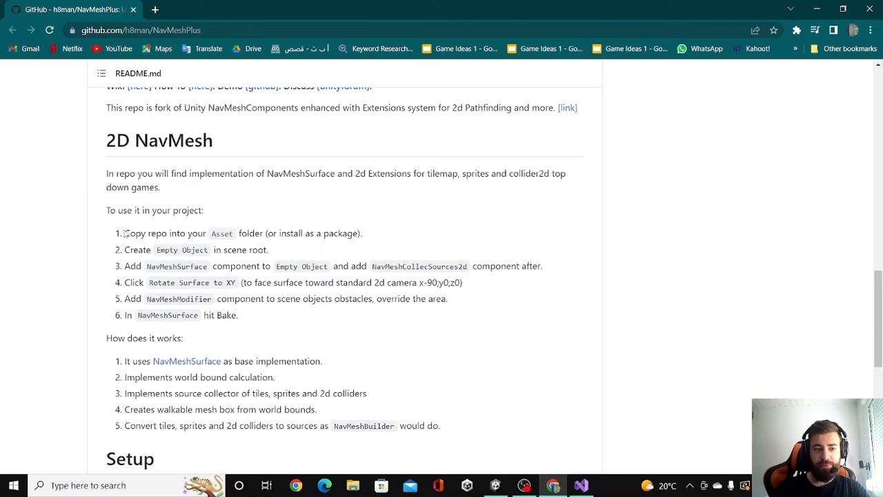
pyautogui.moveTo(504, 452)
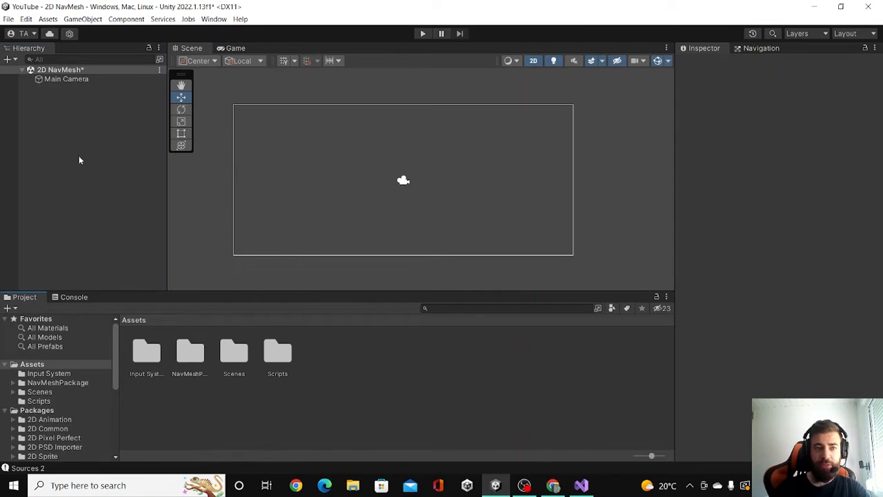
# Add a rectangular tilemap Grid and a square sprite Plane to the scene.
pyautogui.rightClick(80, 160)
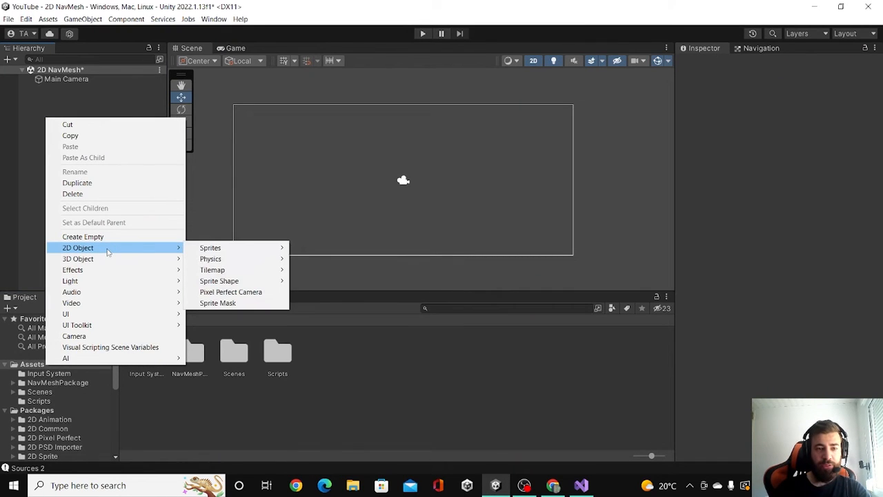
pyautogui.moveTo(212, 269)
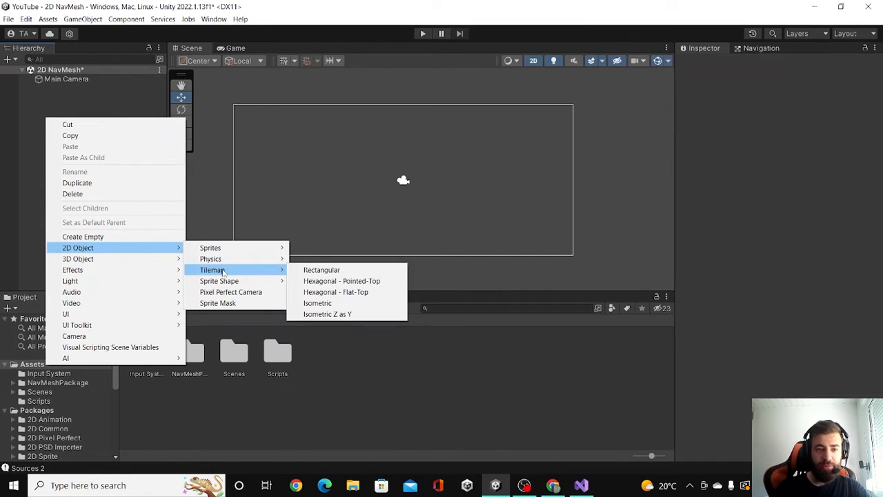
pyautogui.click(322, 269)
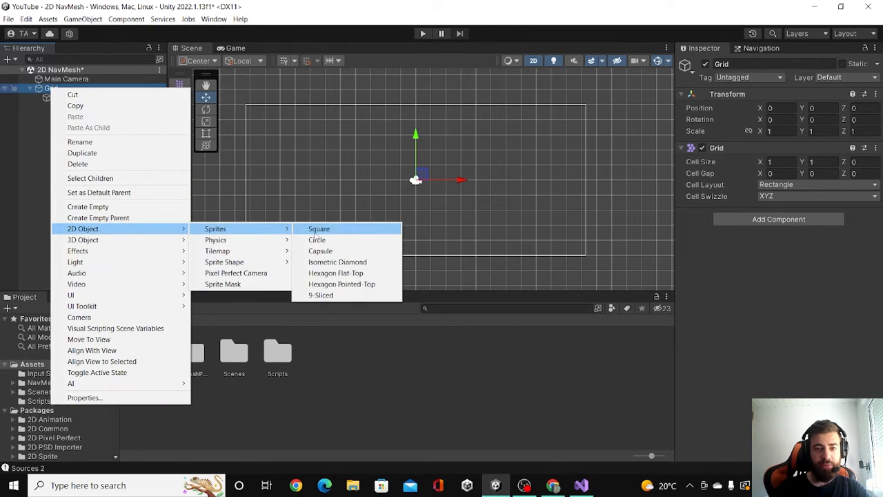
pyautogui.click(319, 229)
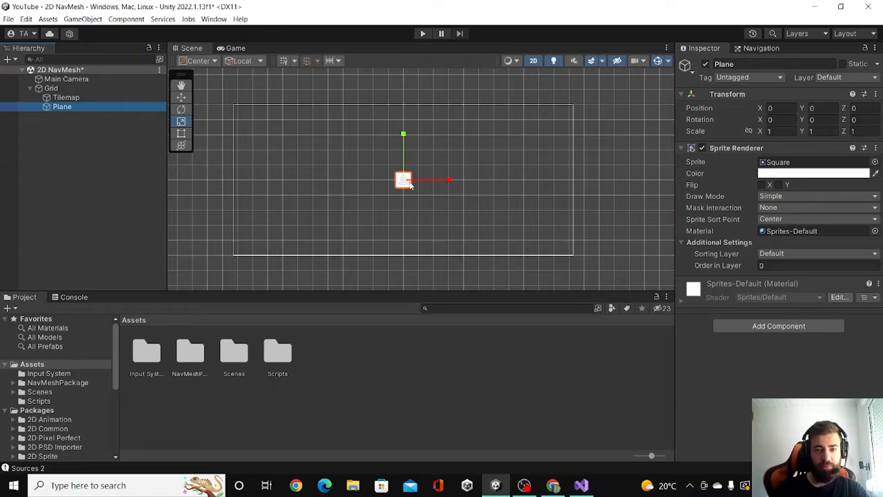
# Add the Wall sprite and a circle sprite for the red Agent.
pyautogui.rightClick(51, 88)
pyautogui.write('W')
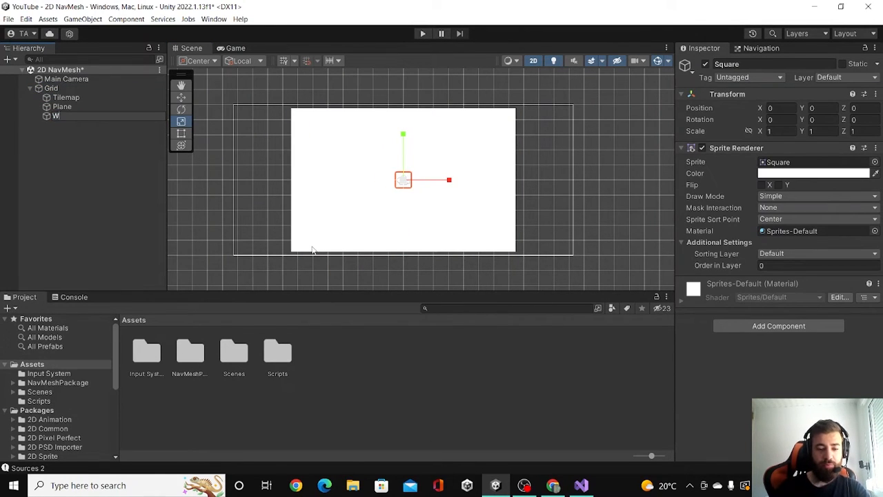
pyautogui.click(814, 174)
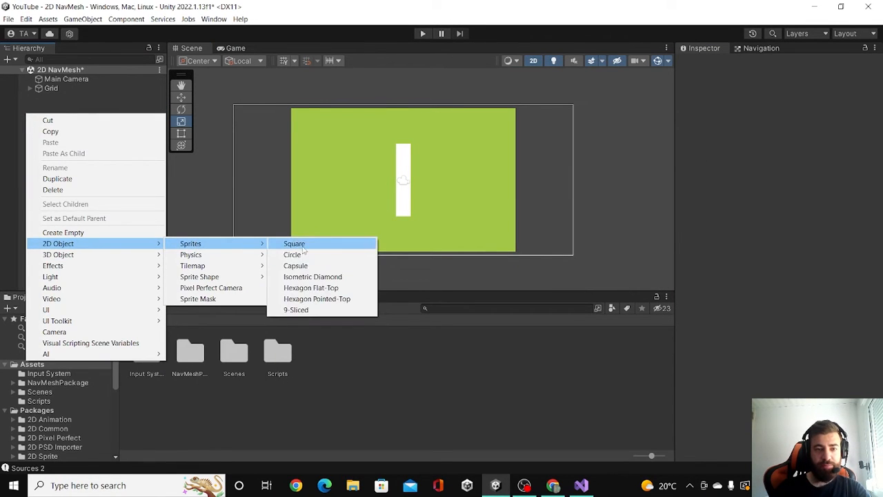
pyautogui.click(292, 254)
pyautogui.write('NavMe')
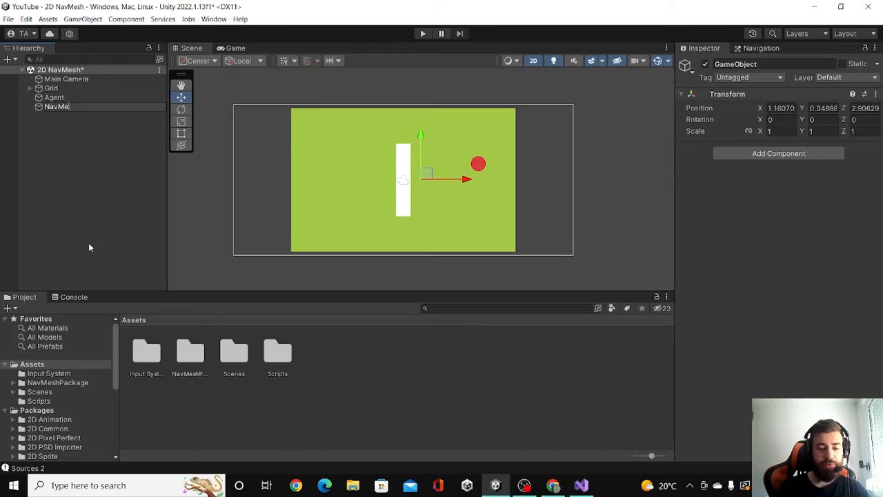
# Give Plane and Wall NavMeshModifier components and enable Override Area on the Plane.
pyautogui.click(60, 106)
pyautogui.write('na')
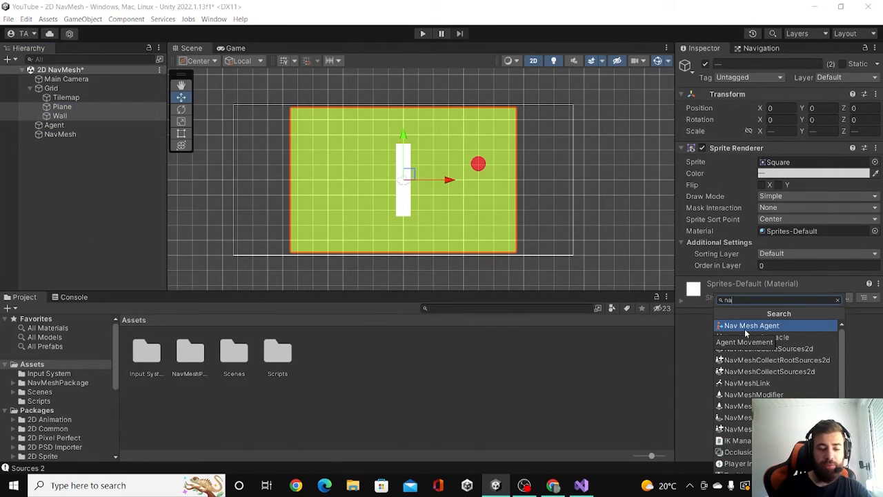
pyautogui.click(753, 395)
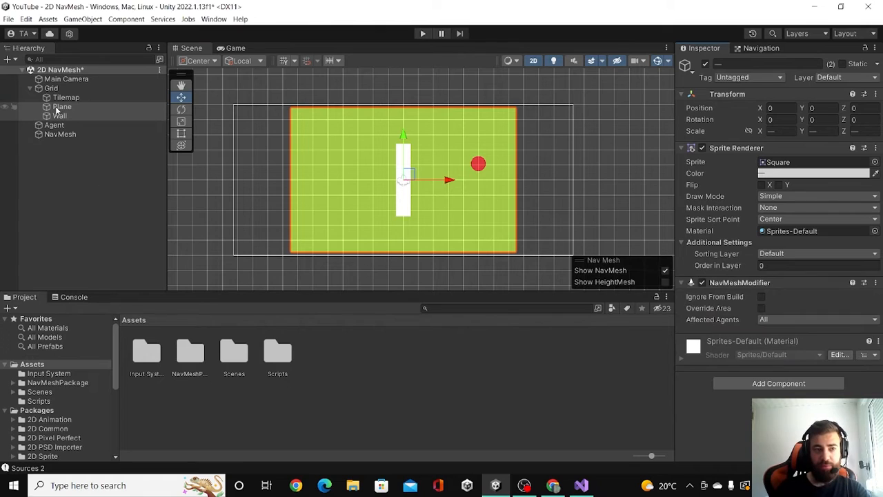
pyautogui.click(62, 106)
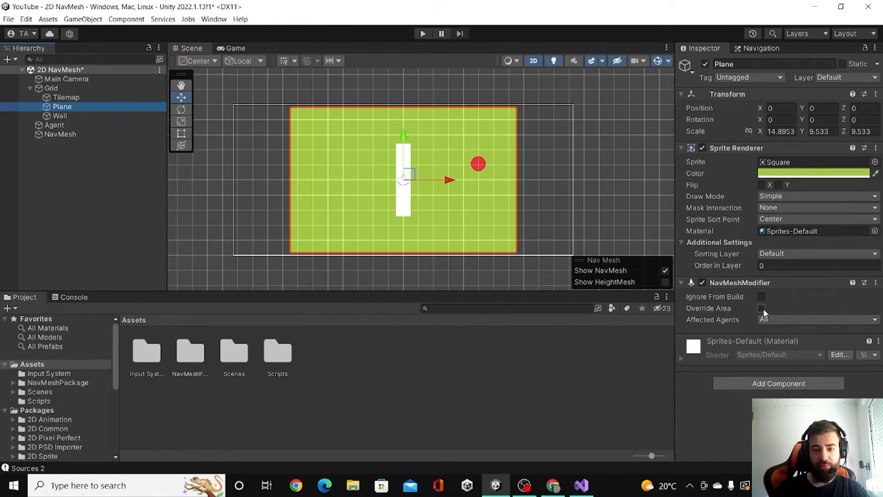
pyautogui.click(762, 309)
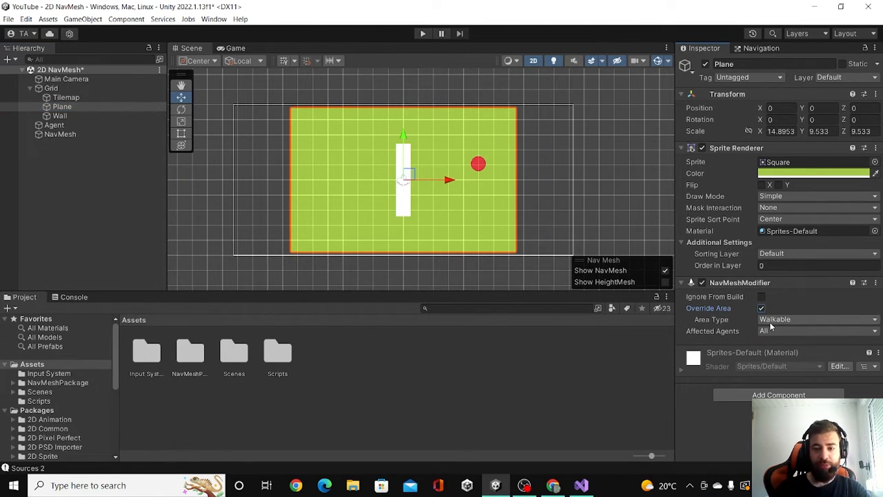
# Set the Wall's NavMeshModifier area type to Not Walkable.
pyautogui.click(817, 318)
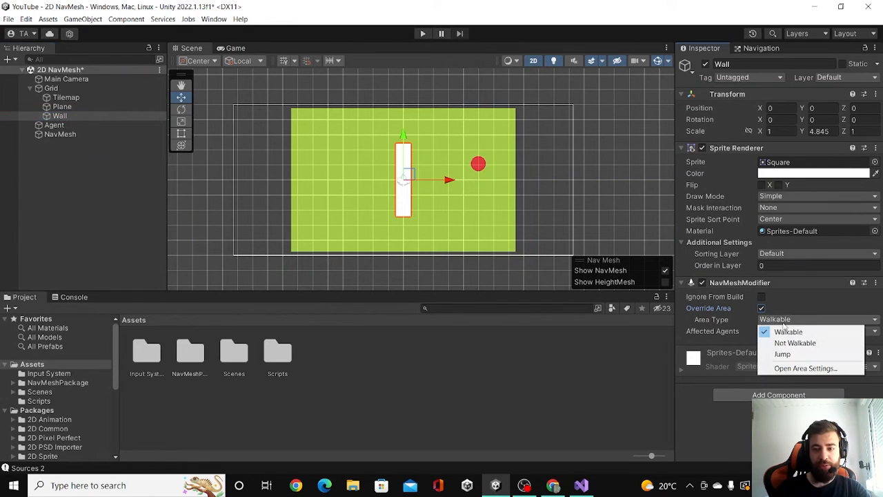
pyautogui.click(795, 342)
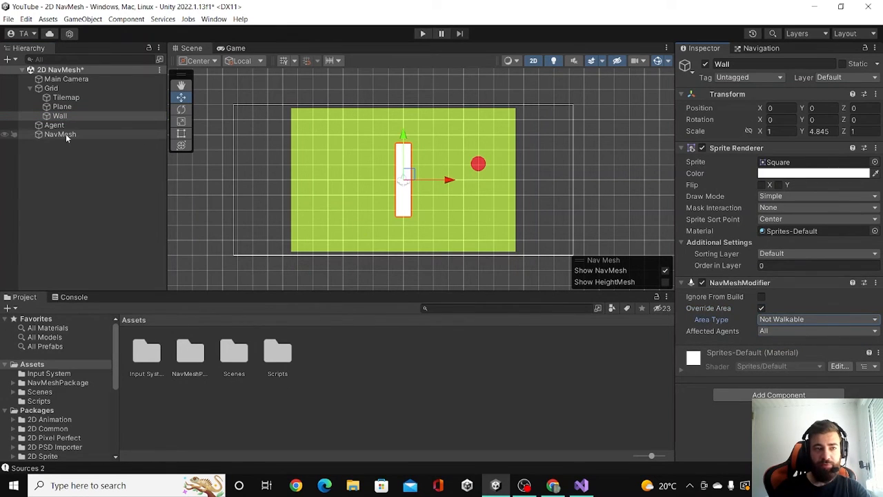
# Add a NavMeshSurface2d to the NavMesh object, rotate it to XY and bake it.
pyautogui.click(61, 134)
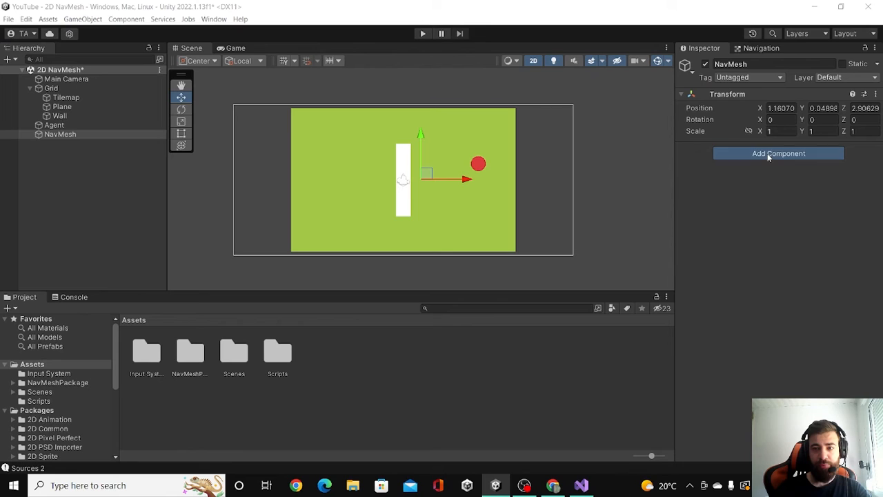
pyautogui.click(778, 153)
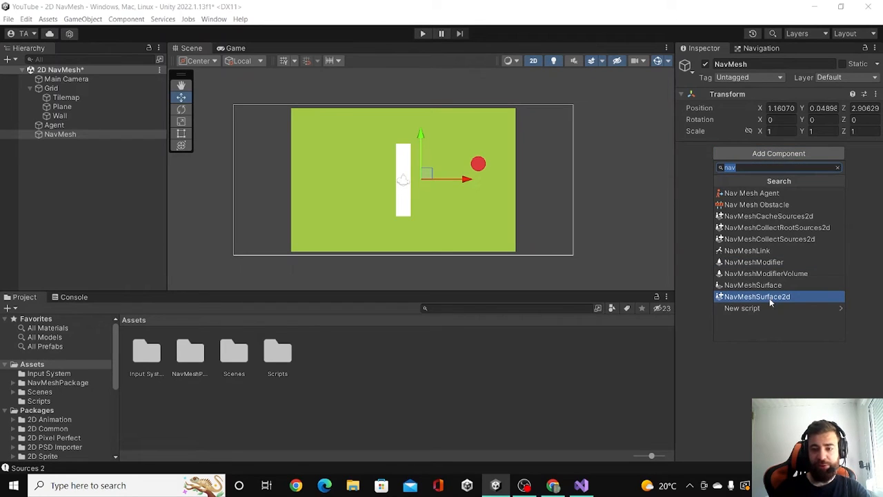
pyautogui.click(756, 296)
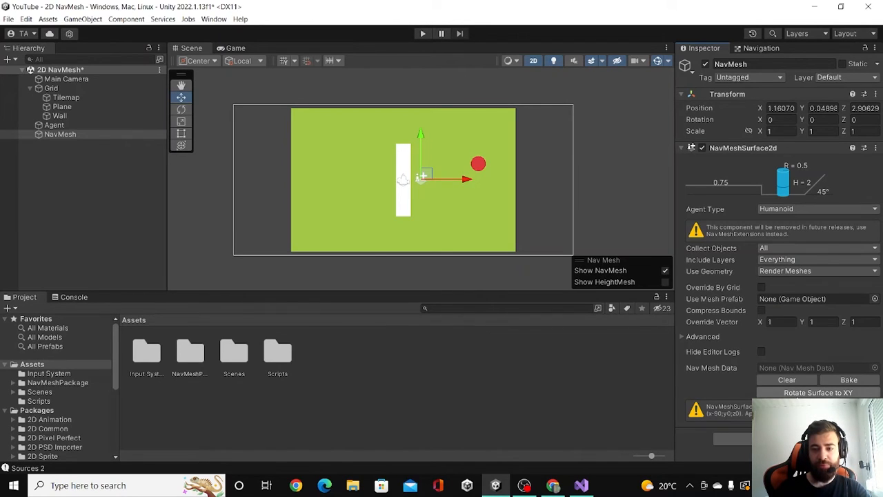
pyautogui.click(817, 392)
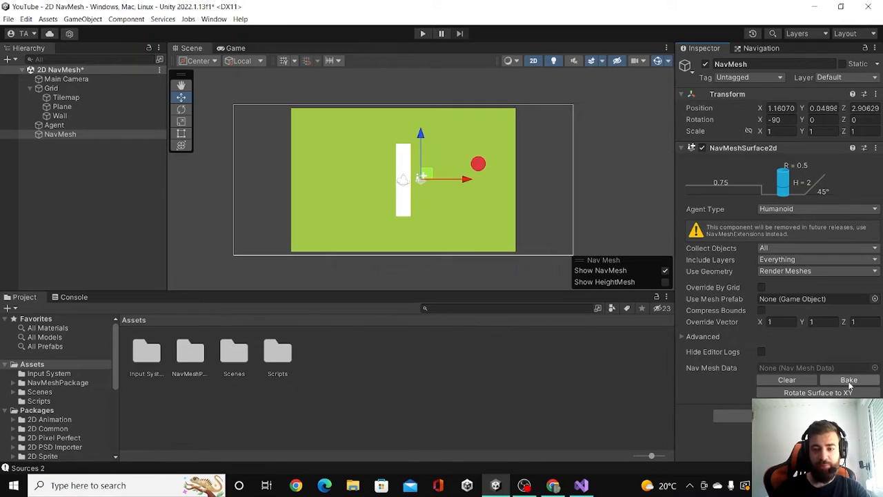
pyautogui.click(847, 379)
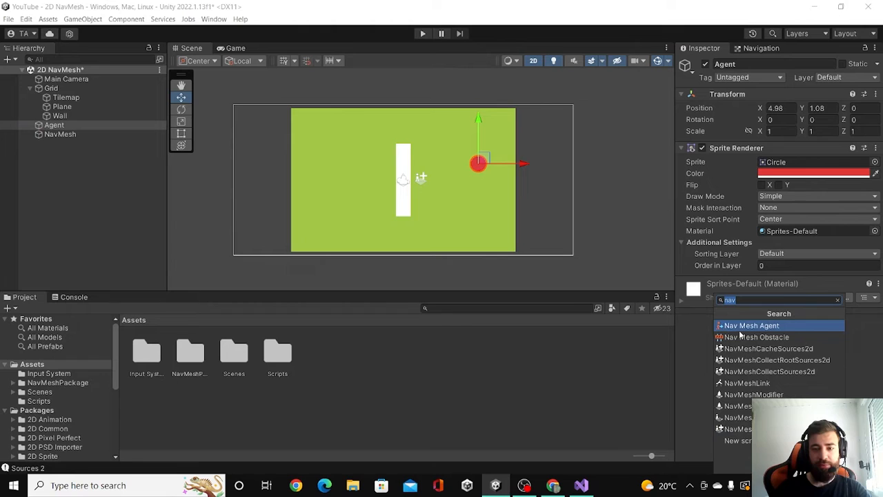
# Add a Nav Mesh Agent component to the red Agent circle.
pyautogui.click(750, 326)
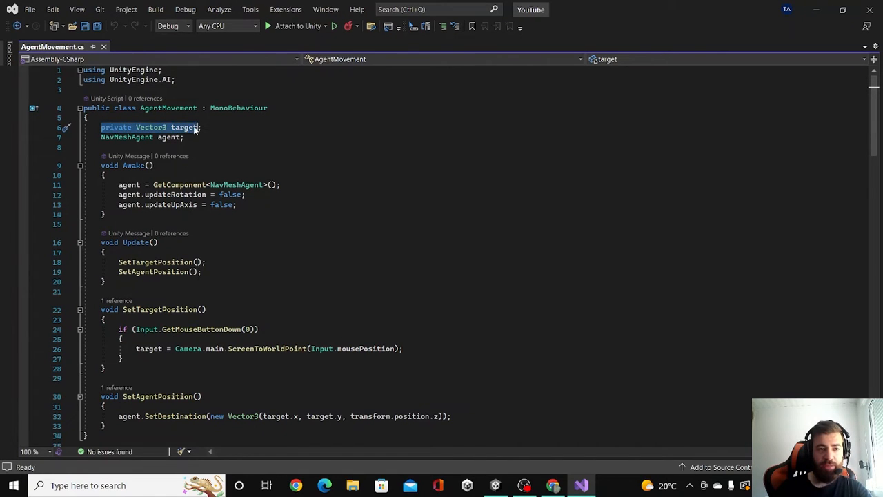
pyautogui.doubleClick(184, 127)
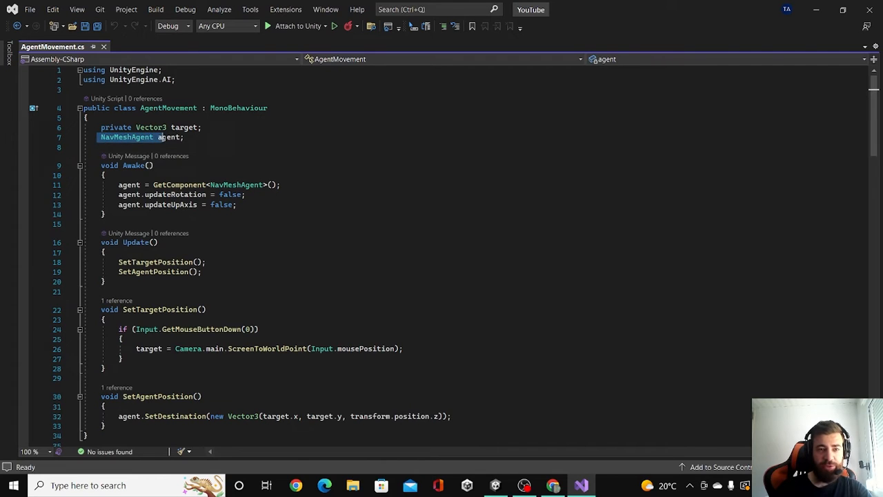
pyautogui.click(160, 193)
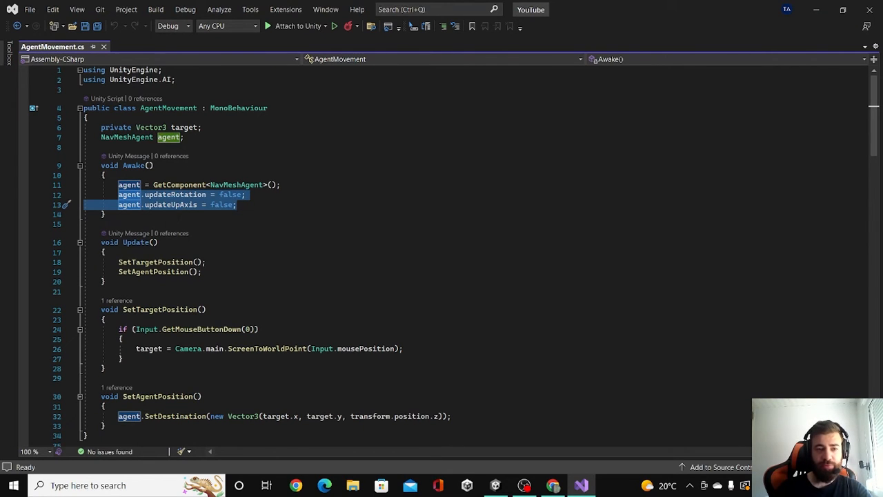
pyautogui.click(104, 282)
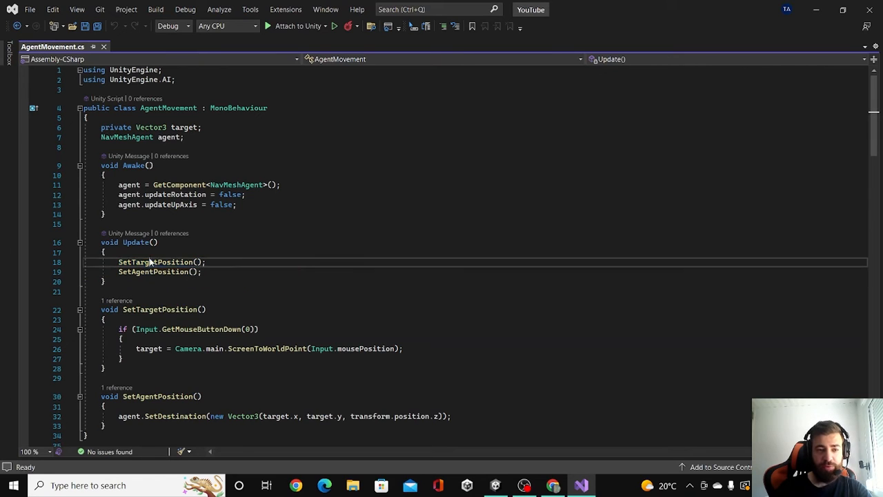
pyautogui.doubleClick(156, 262)
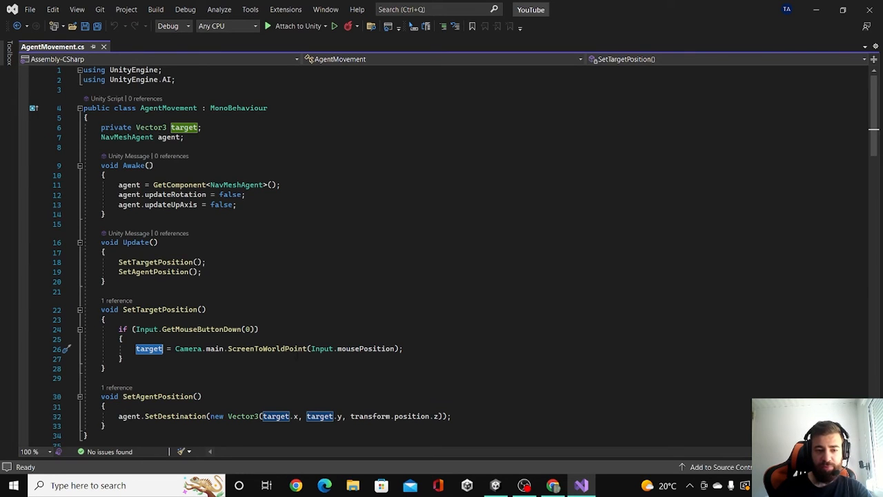
pyautogui.scroll(-3)
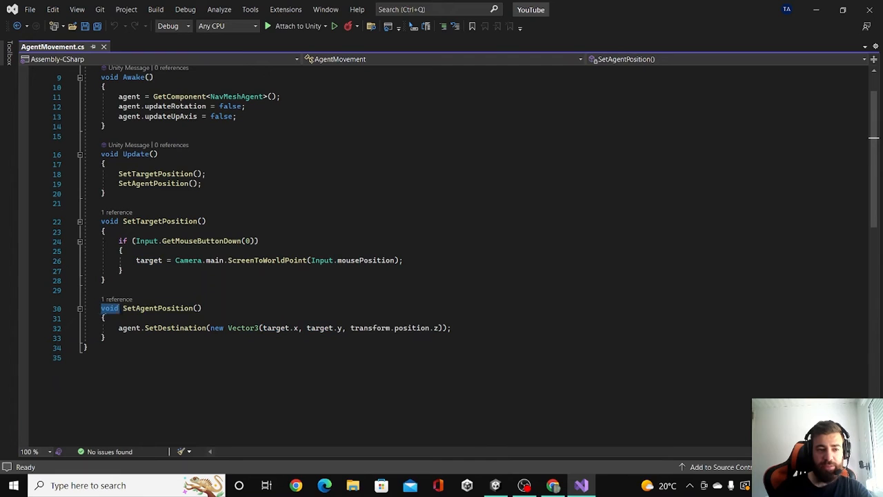
pyautogui.doubleClick(158, 308)
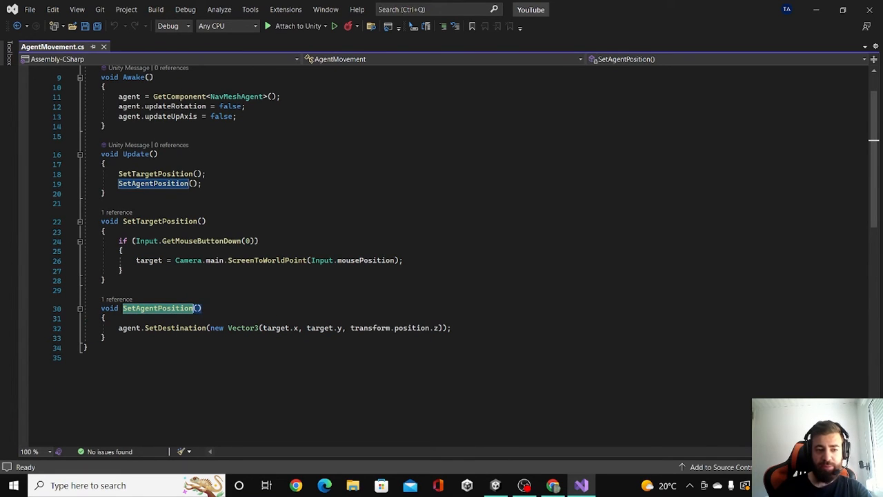
pyautogui.moveTo(163, 328)
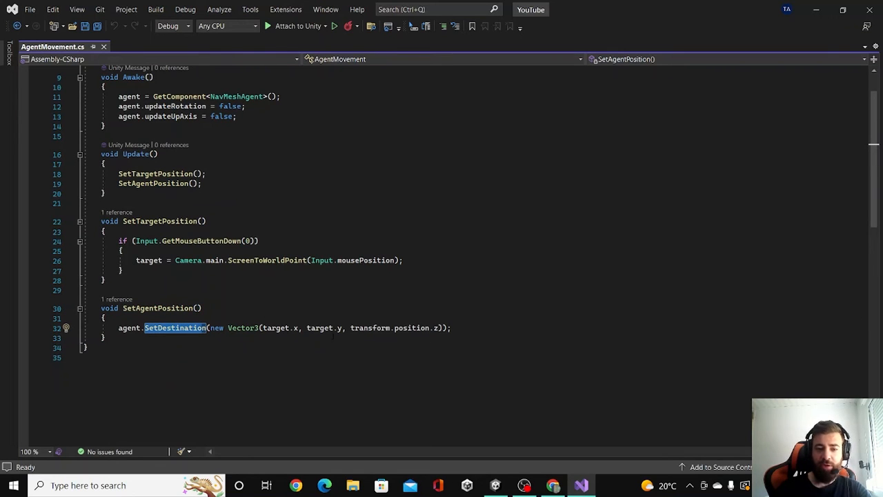
# Play and stop the scene briefly, then select the Agent to raise its Order in Layer to 2.
pyautogui.click(495, 486)
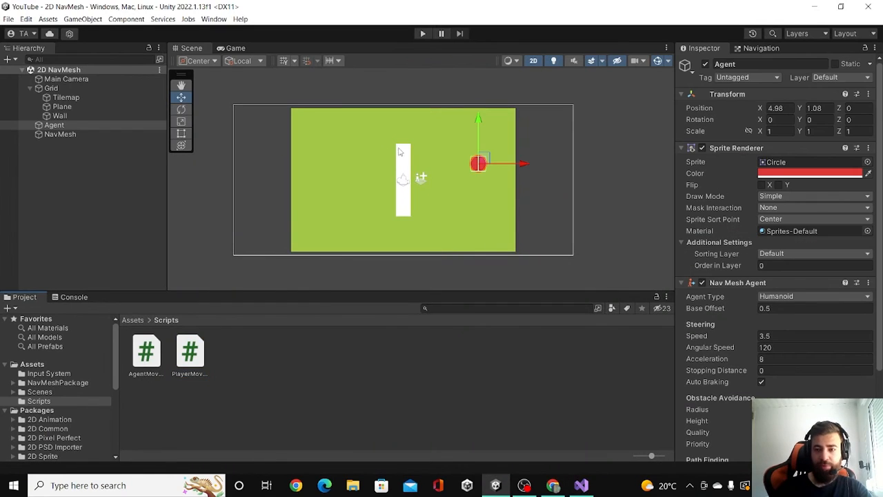
pyautogui.click(422, 34)
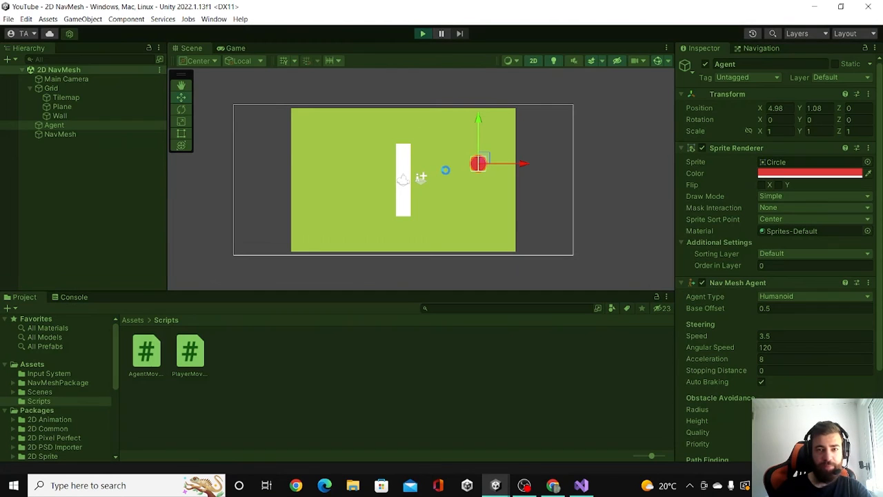
pyautogui.click(235, 47)
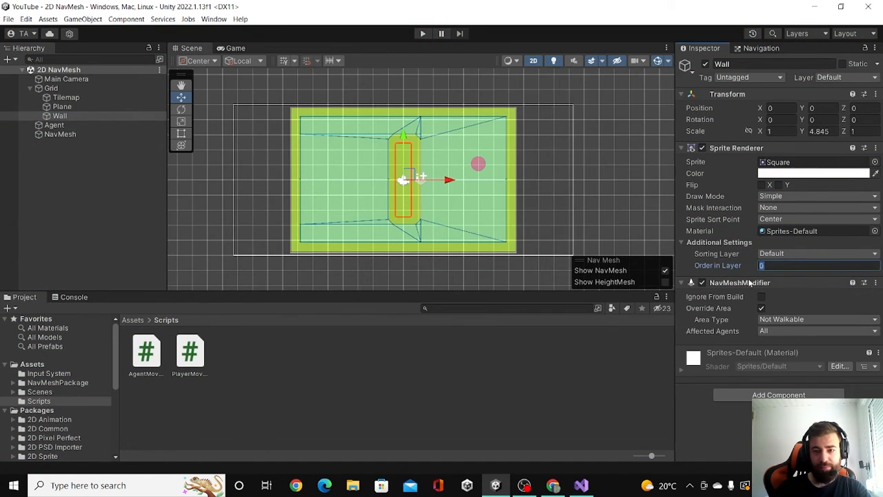
pyautogui.click(54, 124)
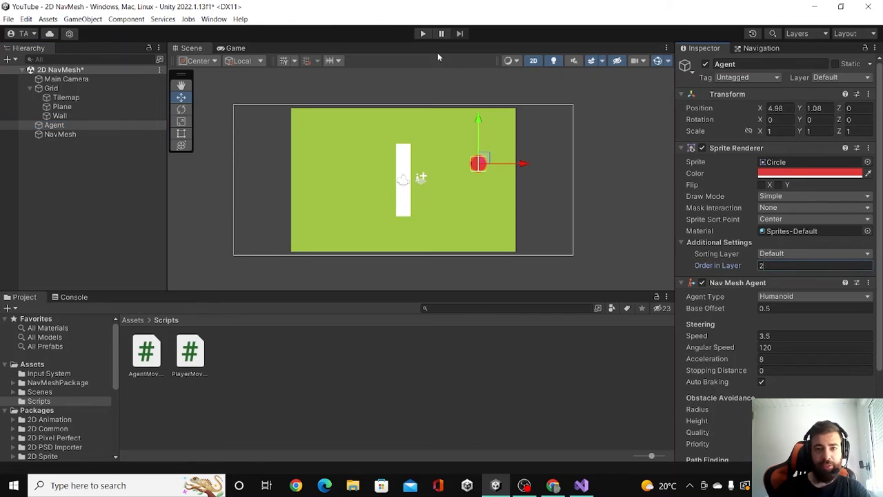
# Run the scene so the red agent can navigate to clicked points.
pyautogui.click(423, 33)
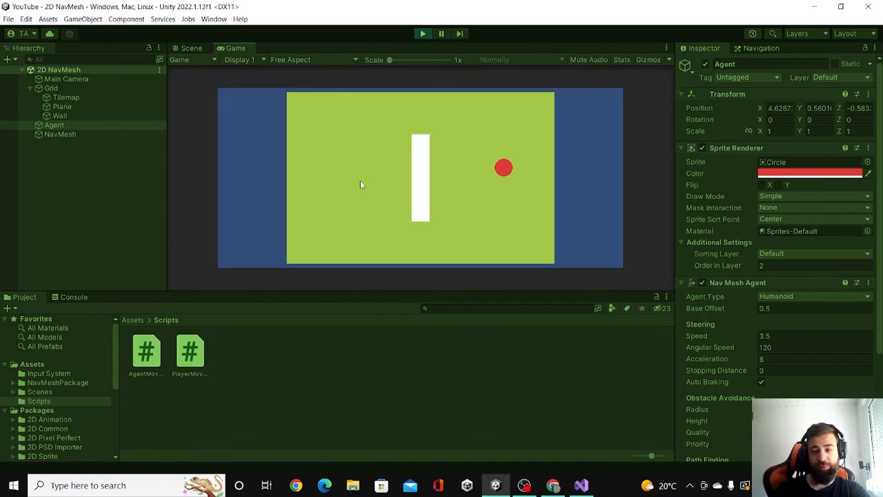
pyautogui.moveTo(419, 102)
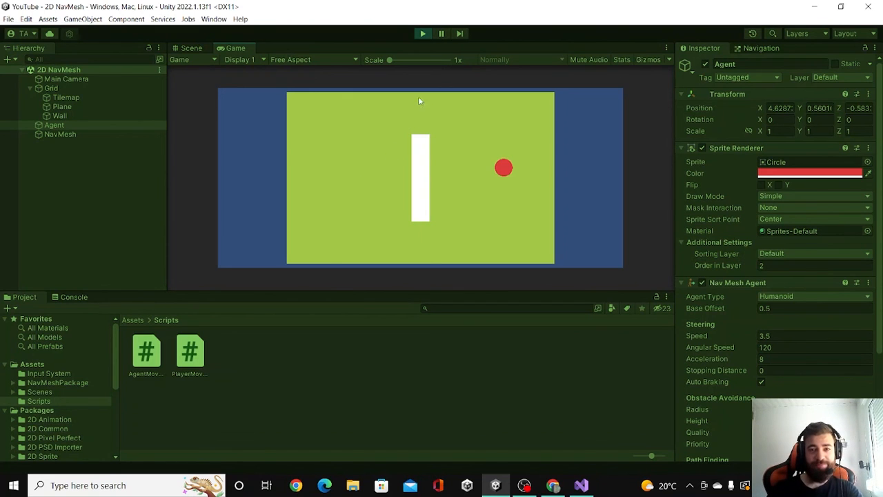